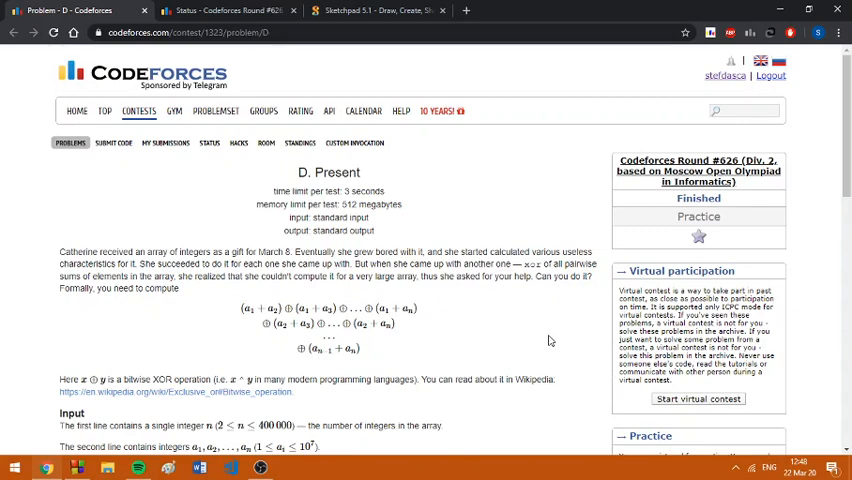
- Handwrite the condition x % 2^(i+1) ≥ 2^i on the Sketchpad canvas
scroll(down, 3)
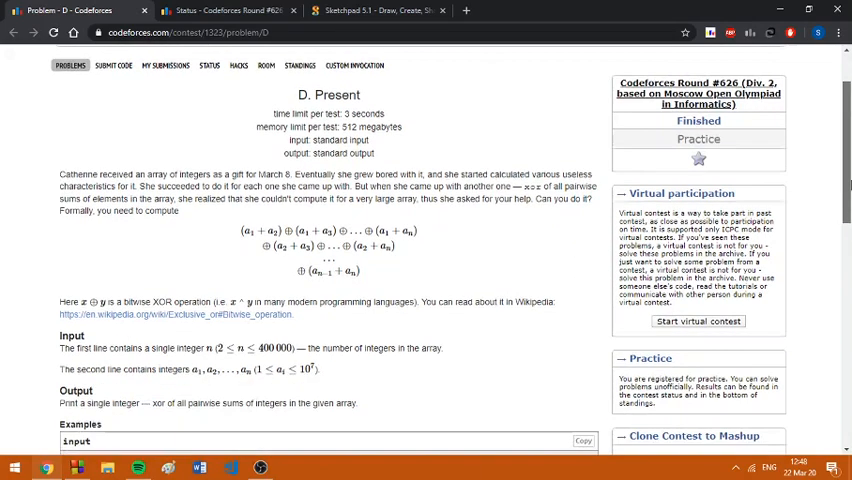
scroll(down, 3)
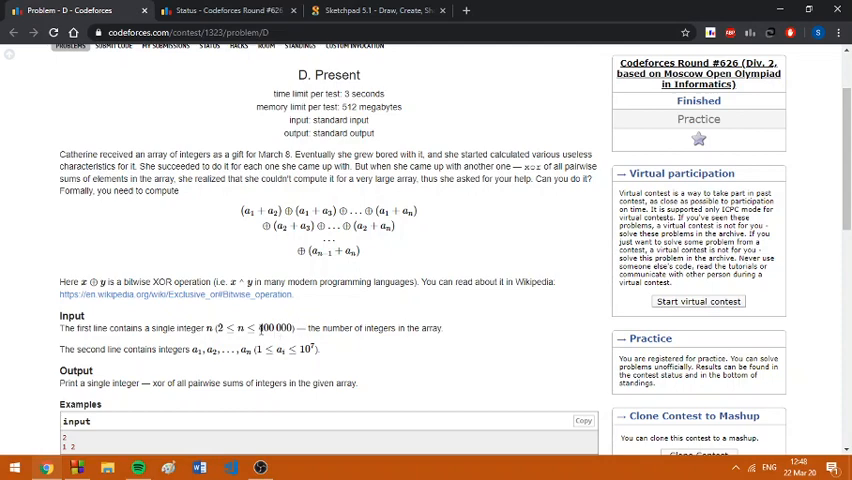
mouse_move(234, 220)
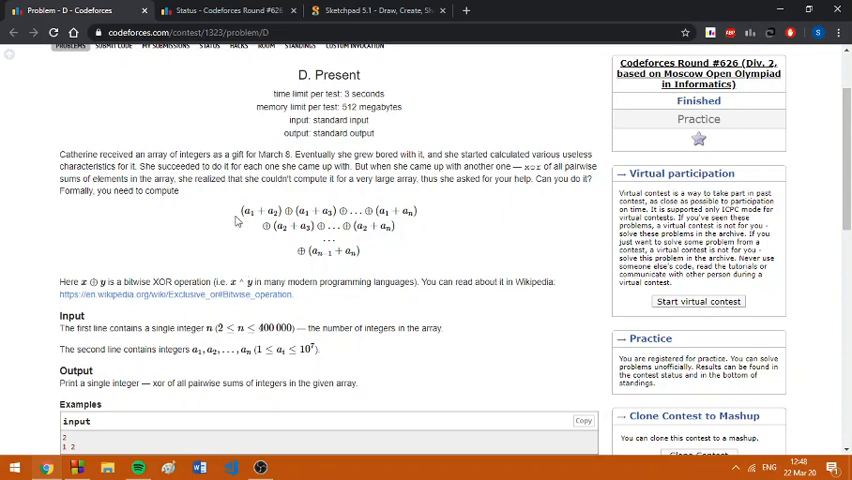
mouse_move(224, 212)
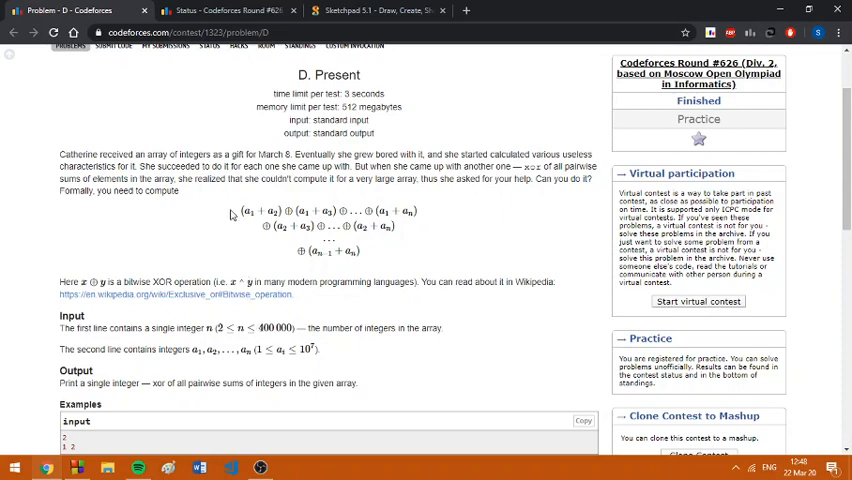
mouse_move(278, 212)
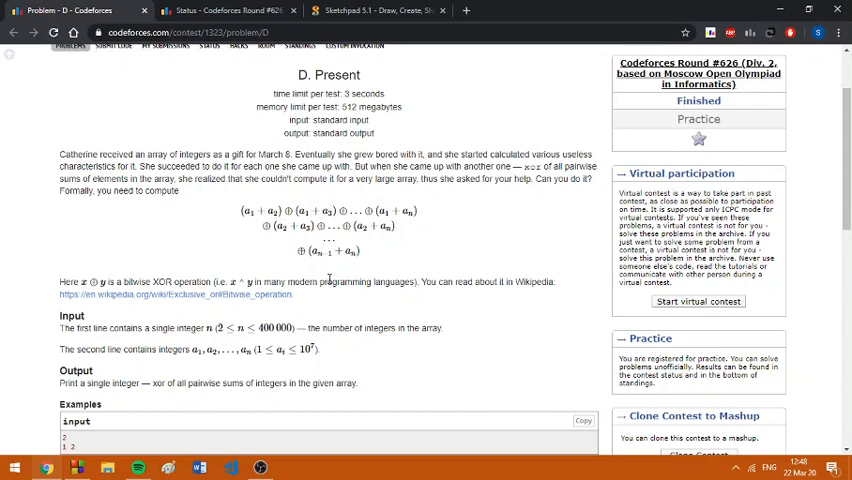
mouse_move(312, 342)
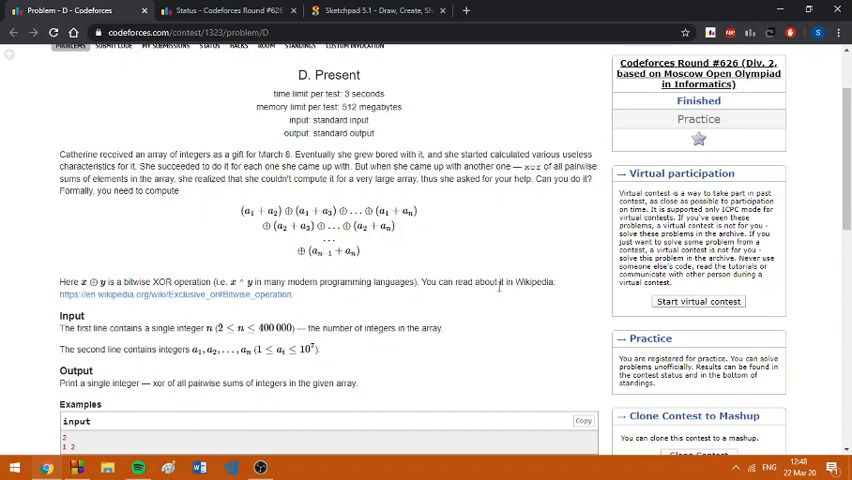
mouse_move(320, 336)
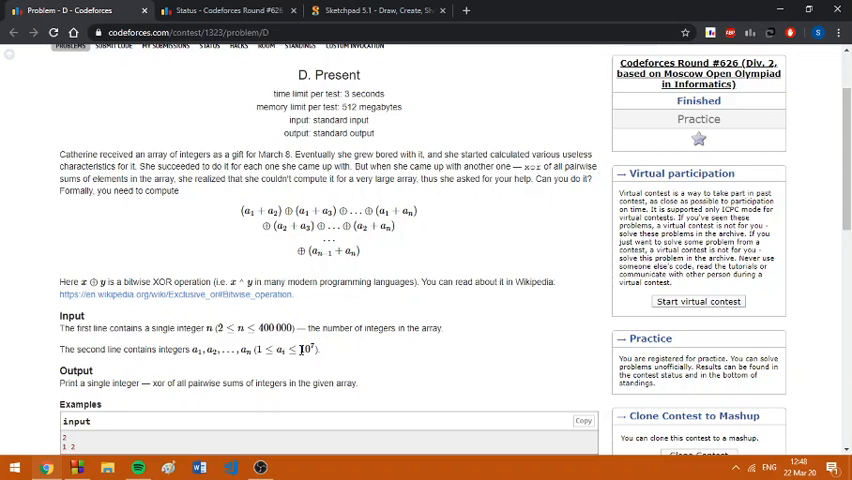
mouse_move(288, 212)
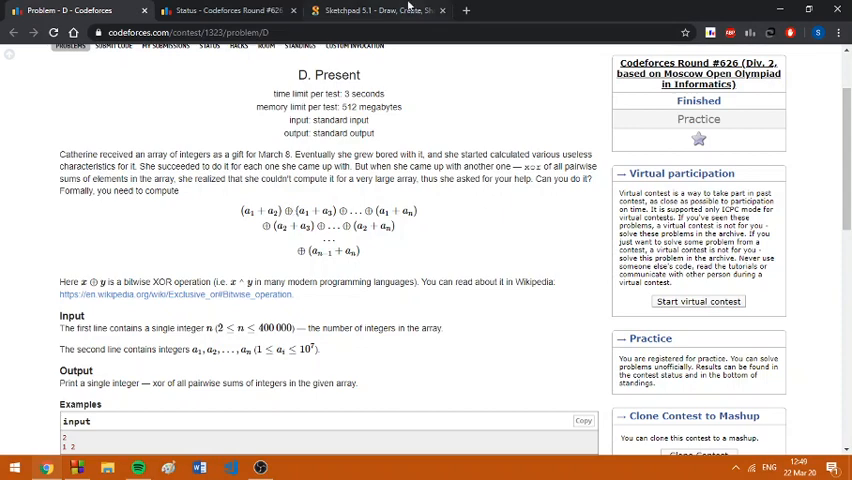
click(392, 12)
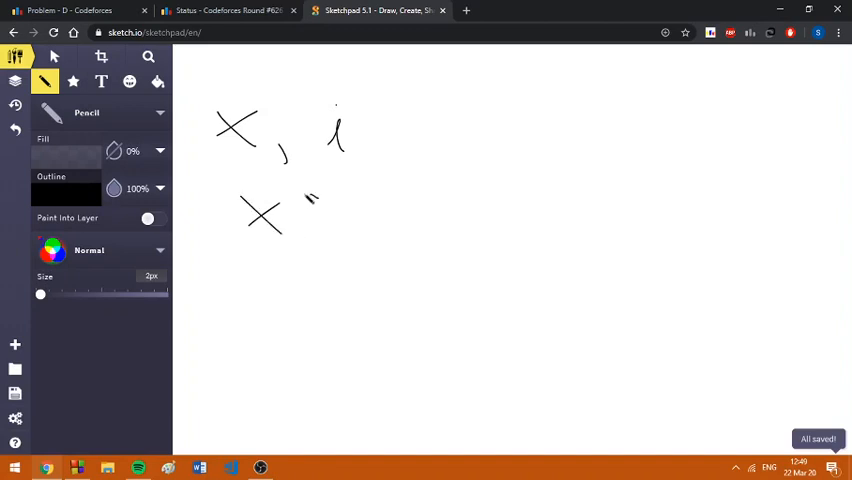
drag(300, 200, 370, 230)
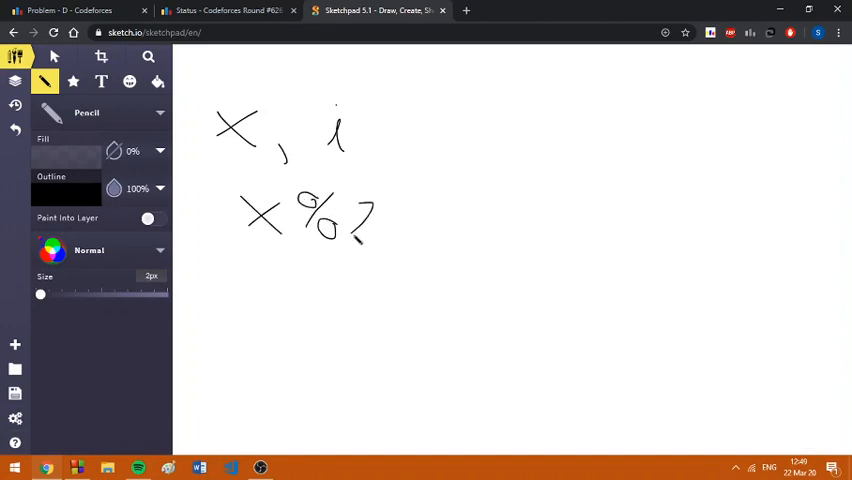
drag(356, 200, 420, 196)
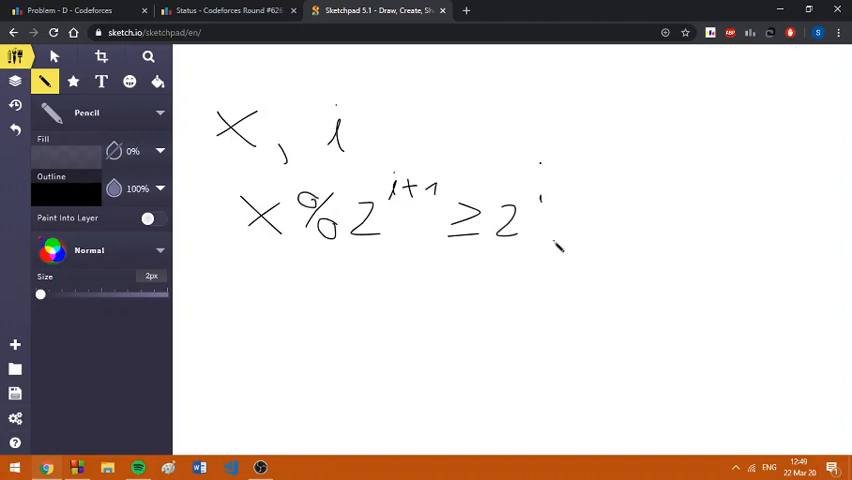
- Handwrite 'we have bit i' below the inequality
drag(310, 280, 380, 276)
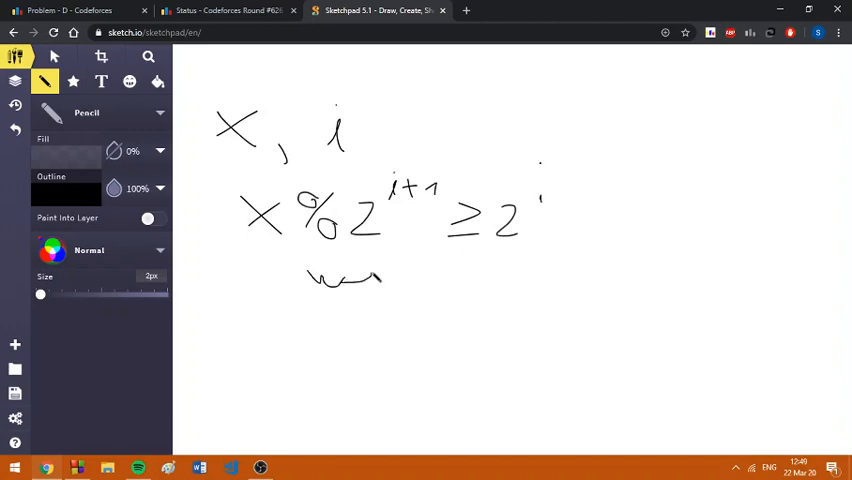
drag(396, 270, 470, 284)
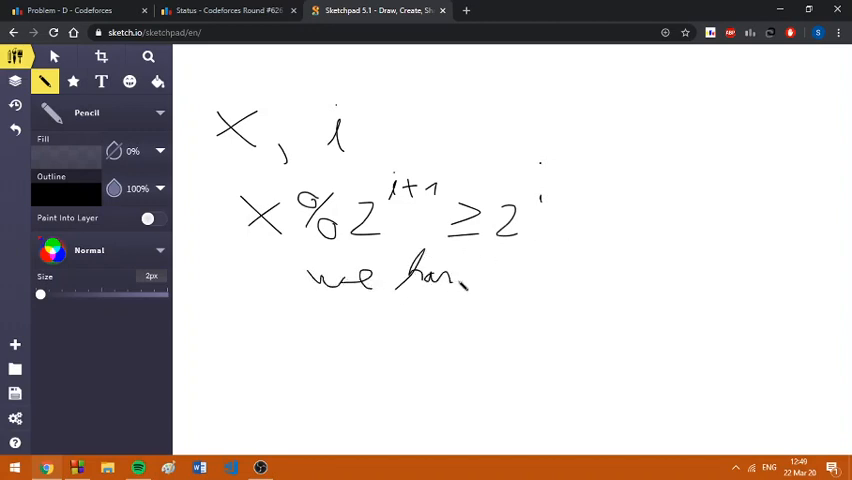
drag(490, 270, 564, 250)
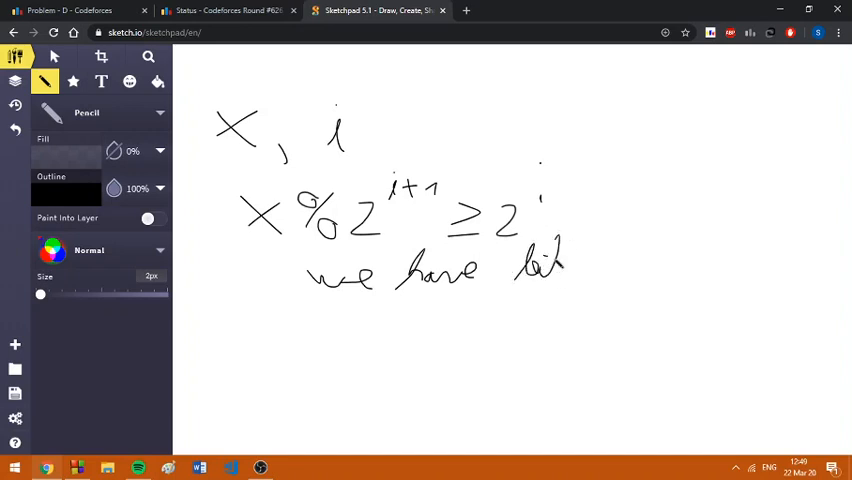
drag(556, 256, 600, 270)
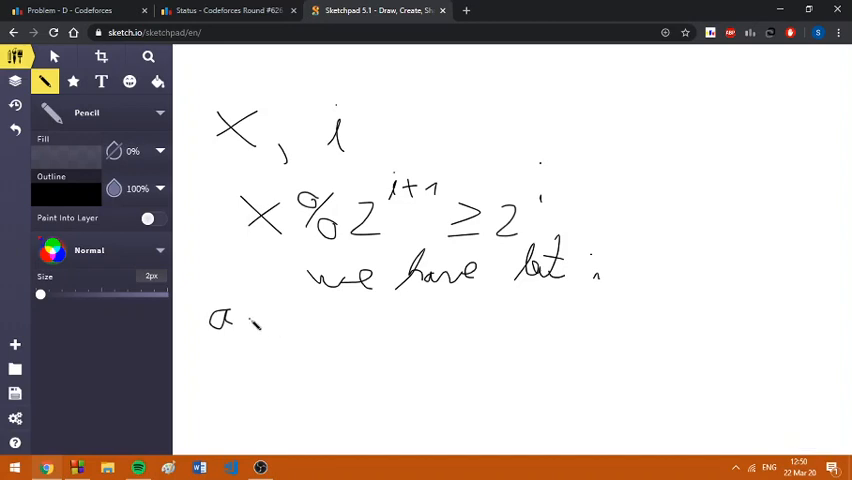
- Handwrite 'a has bit i →' with the first inequality b%2^(i+1) + a%2^(i+1) < 2^(i+1)
drag(244, 320, 320, 336)
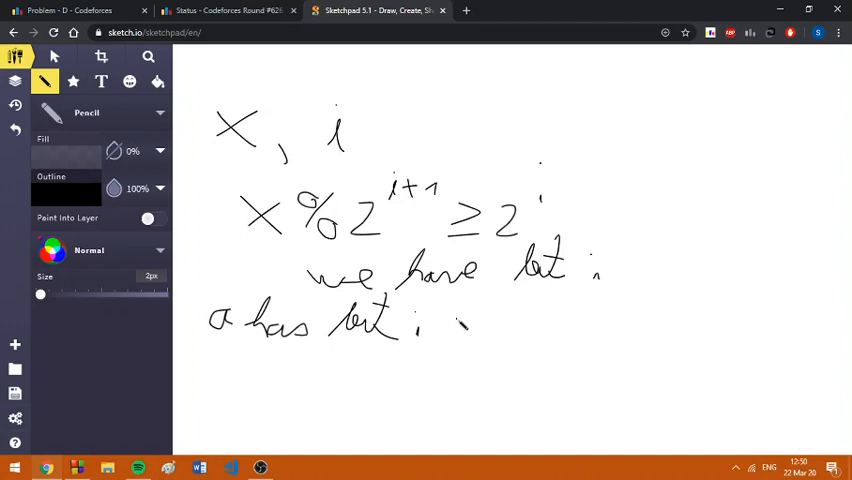
drag(456, 330, 476, 320)
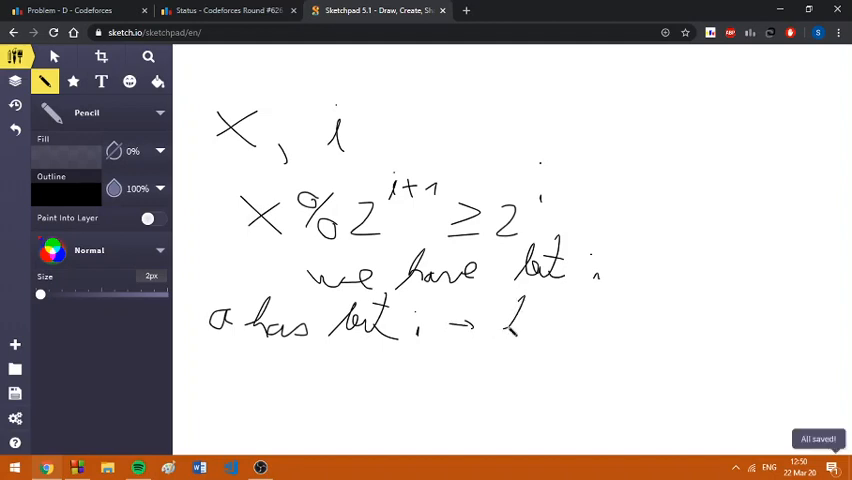
drag(504, 320, 560, 324)
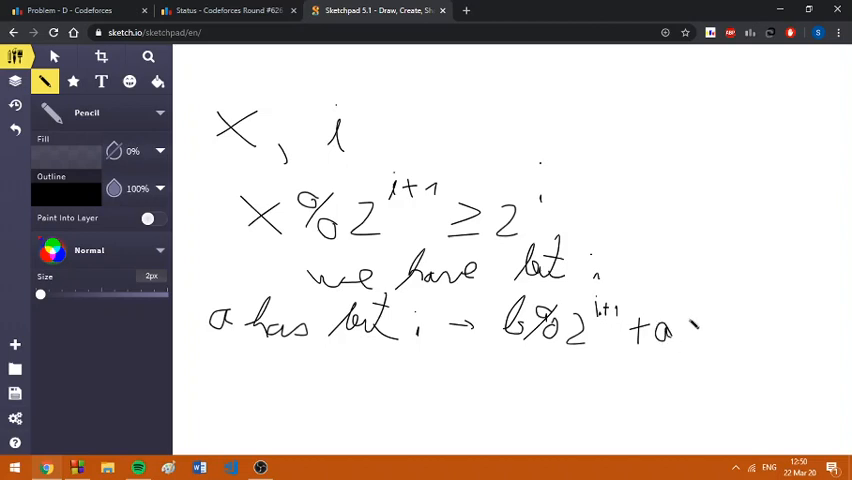
drag(680, 330, 710, 336)
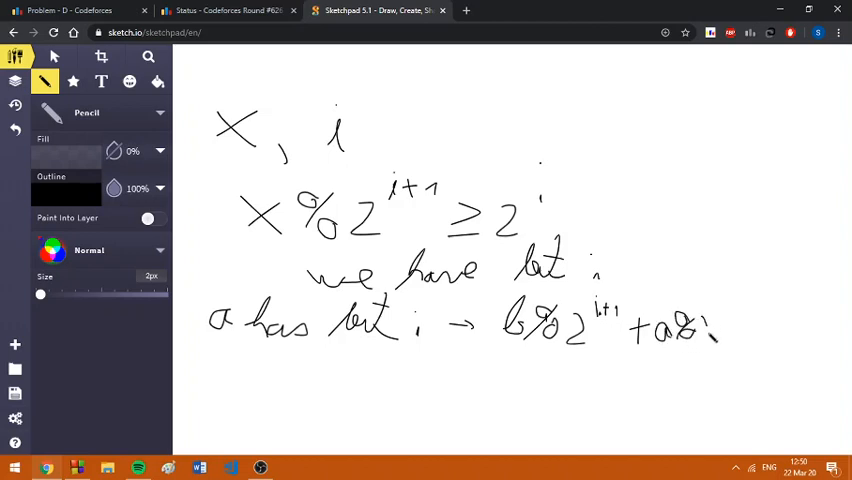
drag(720, 320, 740, 312)
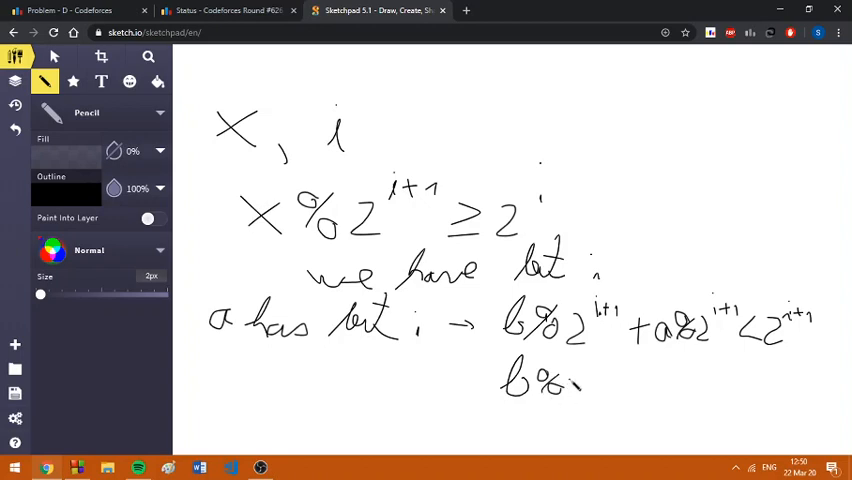
- Handwrite the second inequality on b%2^(i+1) + a%2^(i+1) bounded by 2^(i+2)
drag(570, 384, 610, 376)
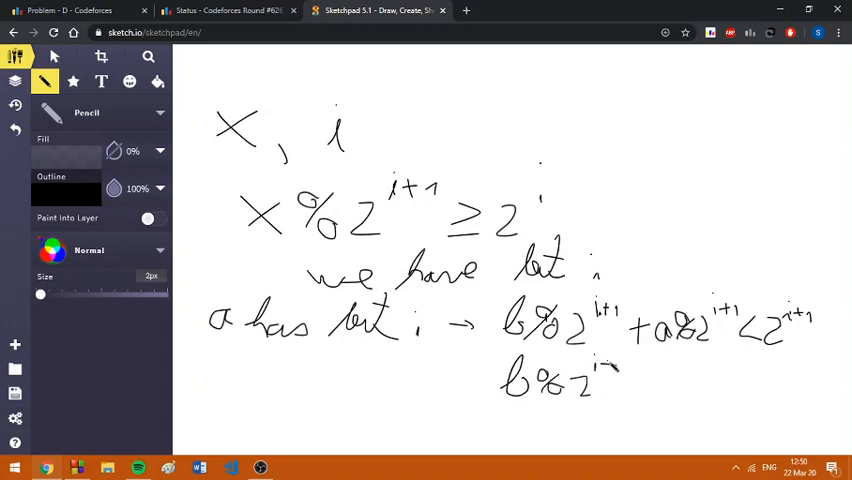
drag(630, 380, 664, 378)
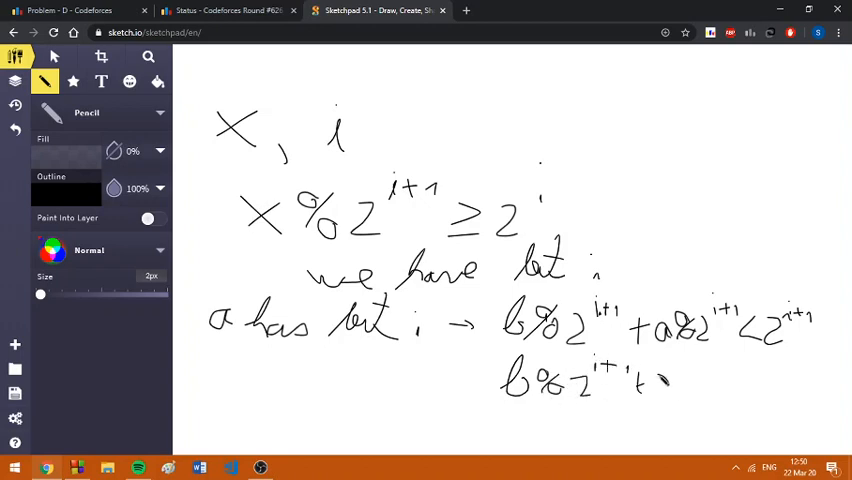
drag(680, 384, 710, 384)
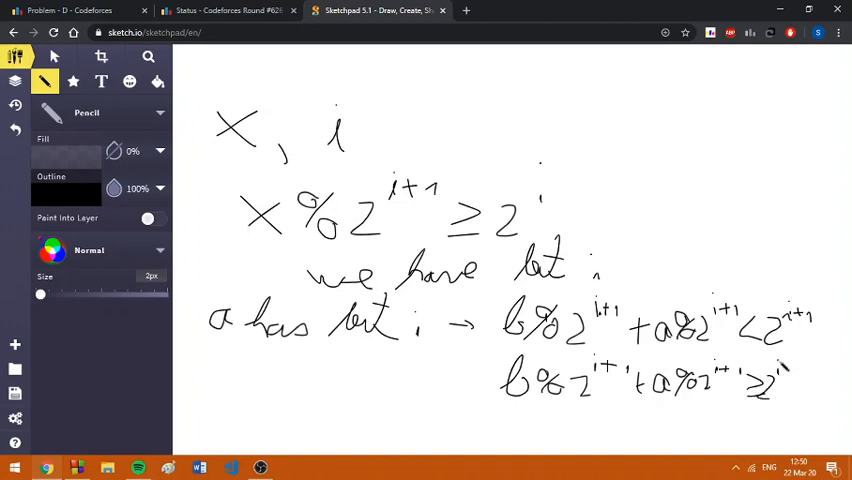
drag(800, 390, 824, 400)
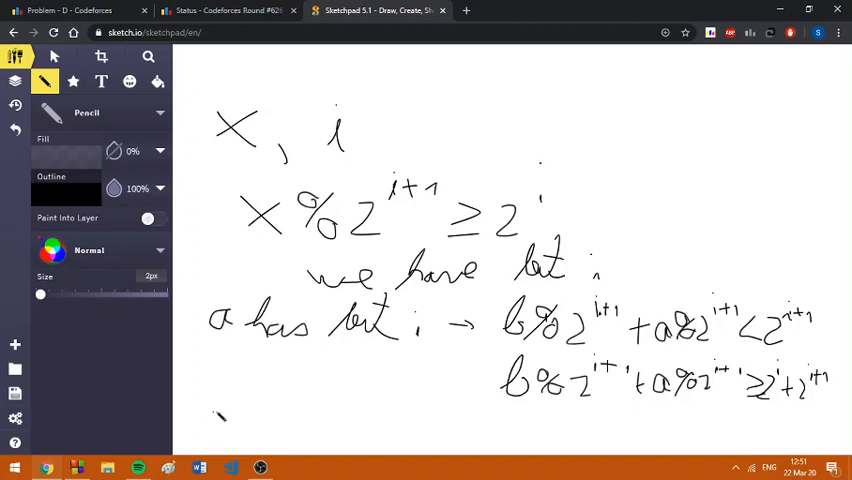
- Handwrite the opposite case 'a doesn't have bit i' on a new line
drag(210, 404, 230, 410)
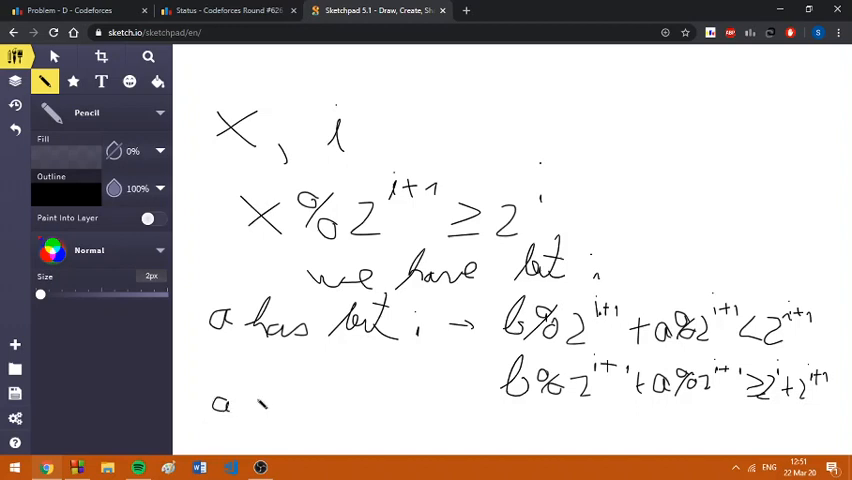
drag(256, 400, 336, 404)
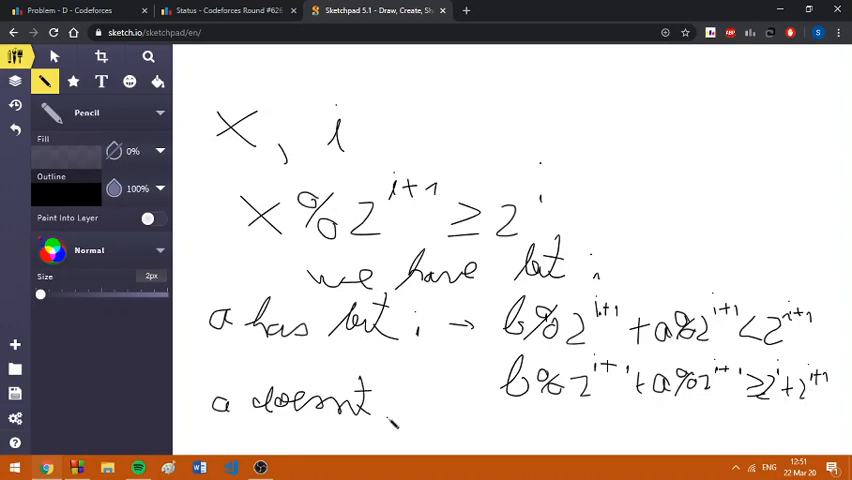
drag(390, 400, 456, 410)
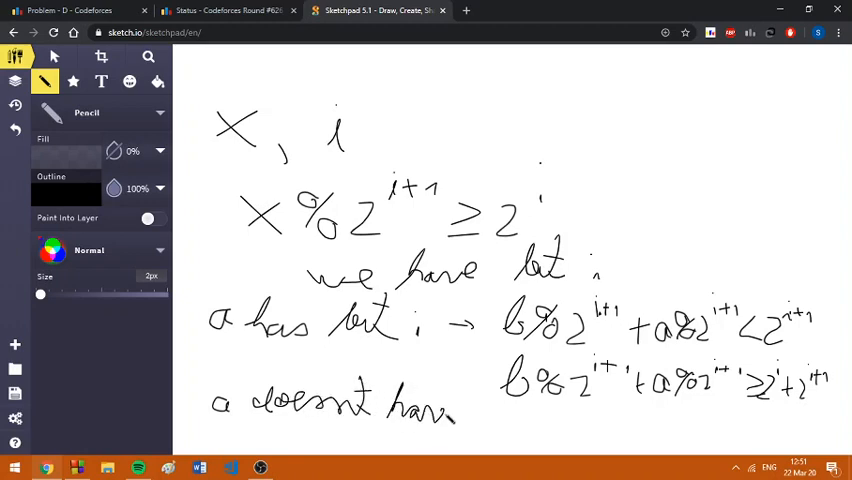
drag(466, 400, 510, 420)
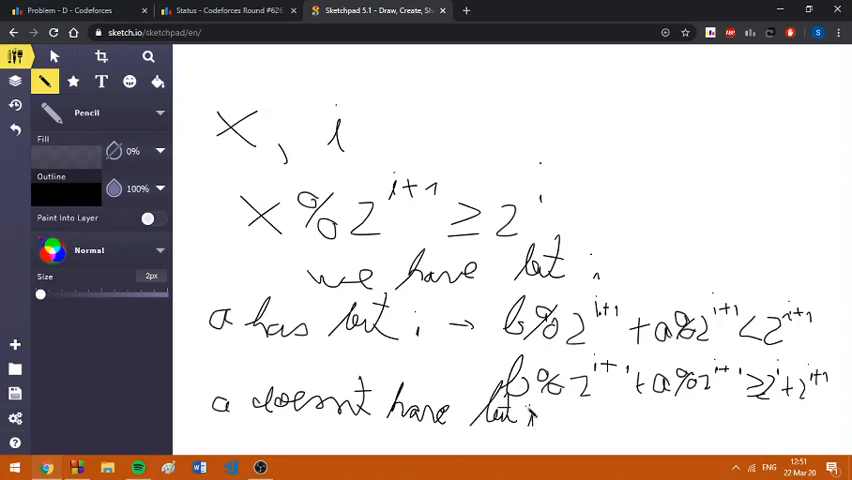
drag(516, 300, 816, 304)
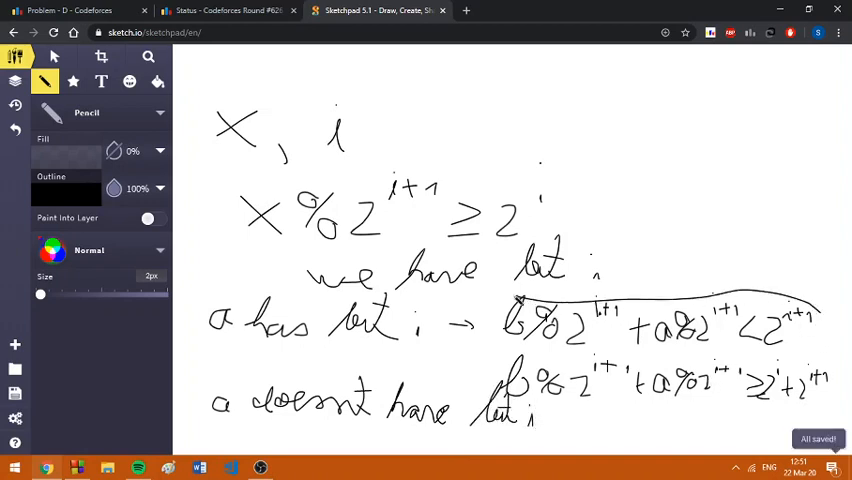
drag(490, 300, 810, 340)
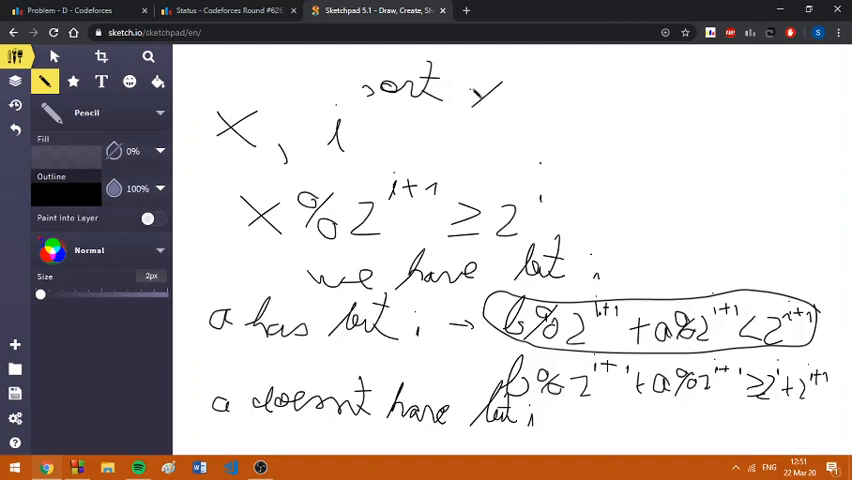
- Extend the top note to read 'sort x%2^(i+1)'
drag(490, 96, 544, 96)
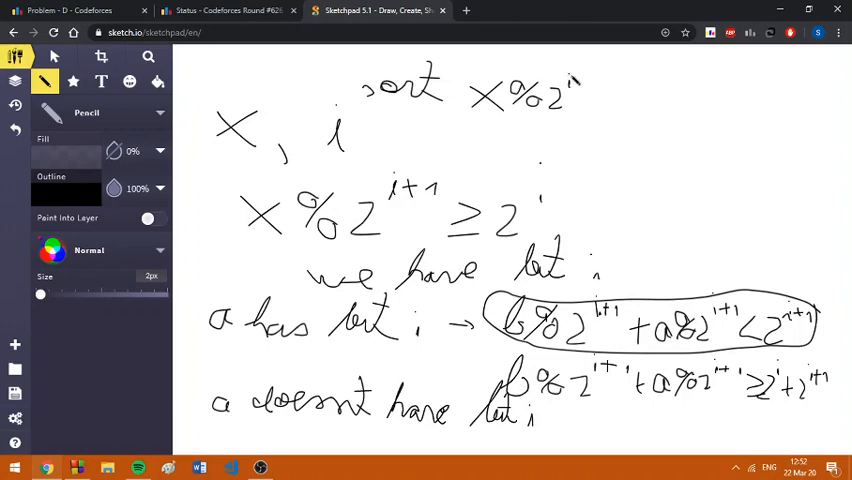
drag(576, 90, 610, 100)
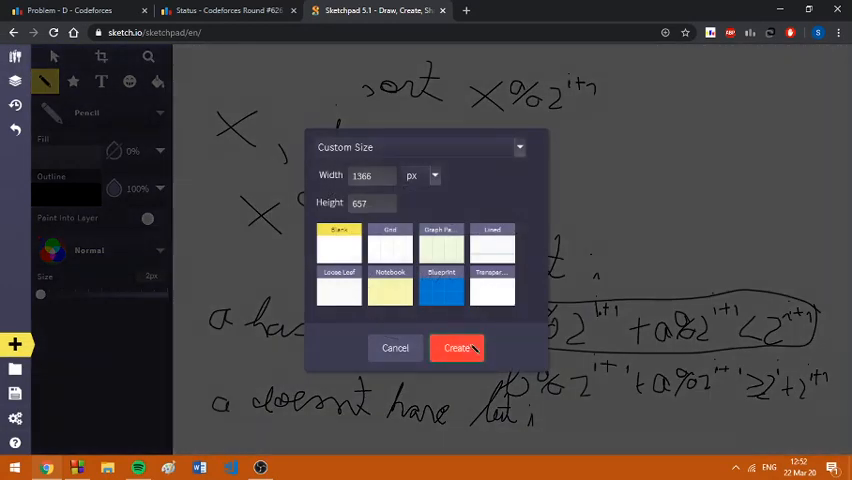
- On the new blank canvas, handwrite the lower bound [2^i − x%2^(i+1) of the interval
click(456, 348)
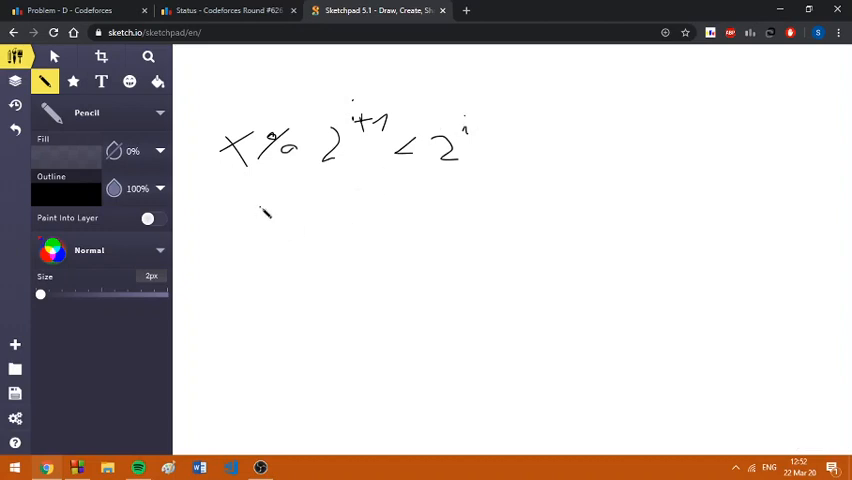
drag(260, 200, 284, 220)
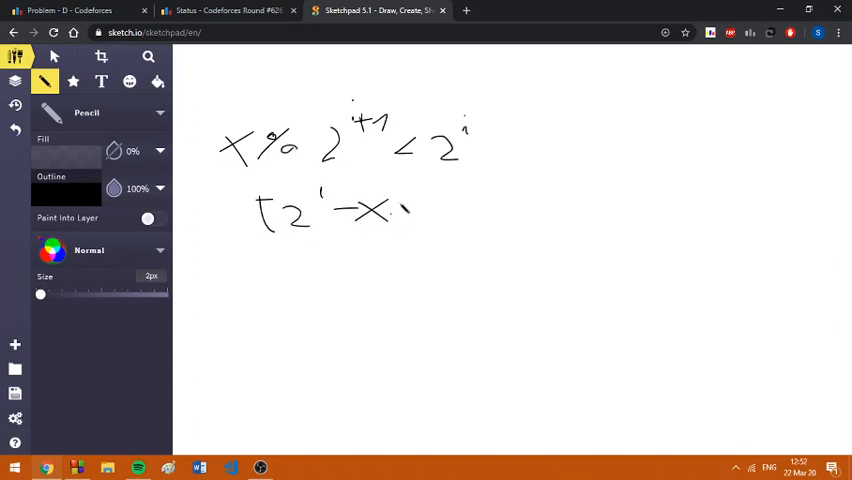
drag(390, 204, 416, 210)
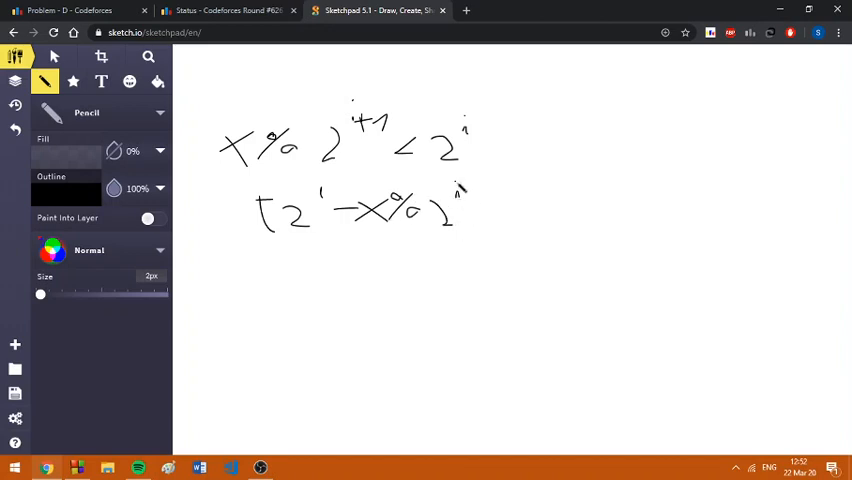
drag(456, 196, 490, 190)
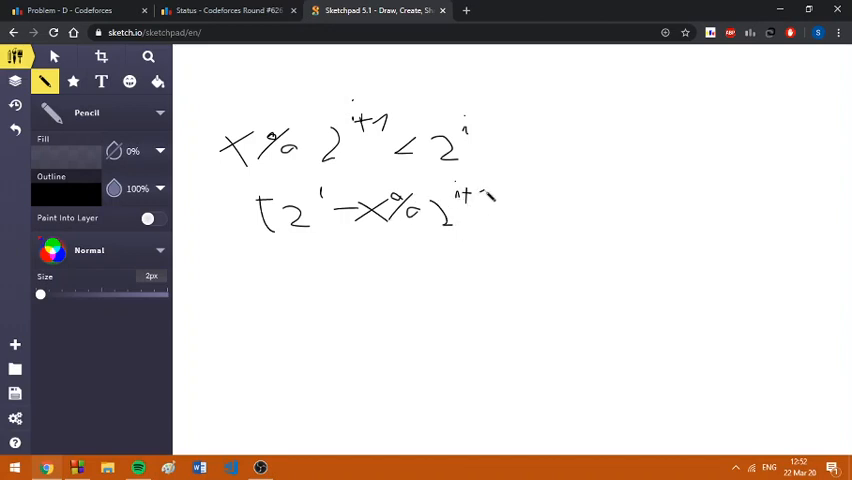
drag(476, 200, 490, 196)
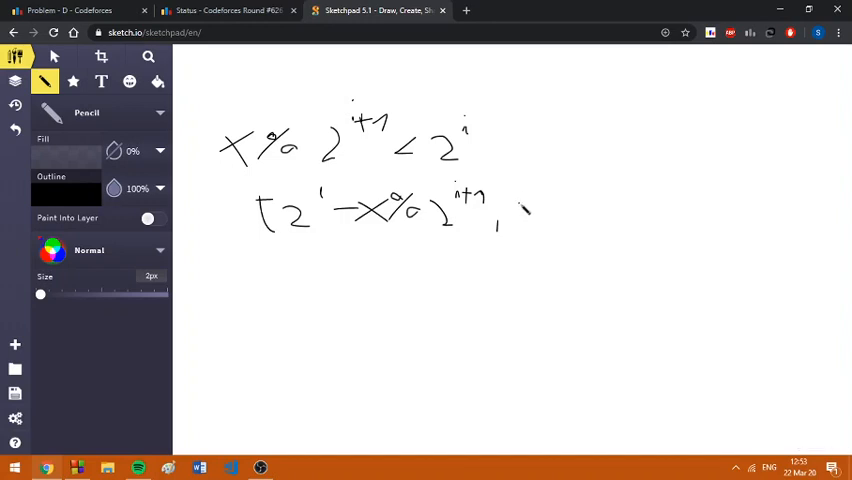
- Finish the interval with the upper bound , 2^(i+1) − x%2^(i+1))
drag(524, 204, 540, 224)
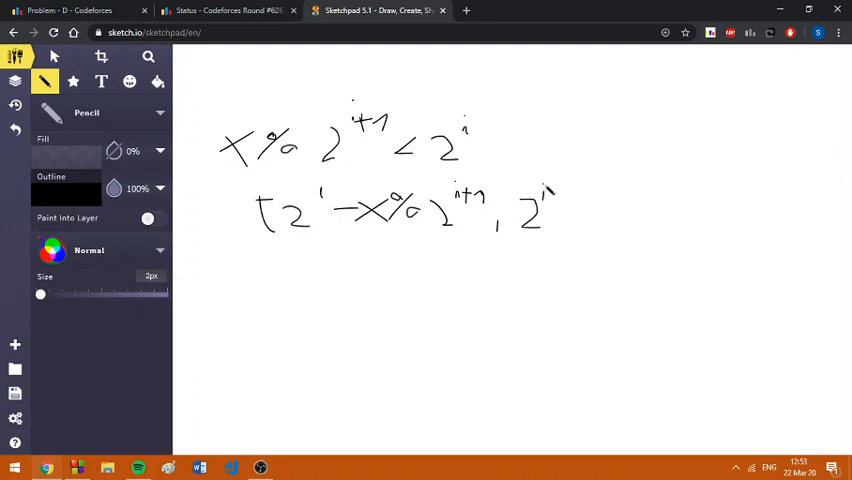
drag(548, 196, 590, 200)
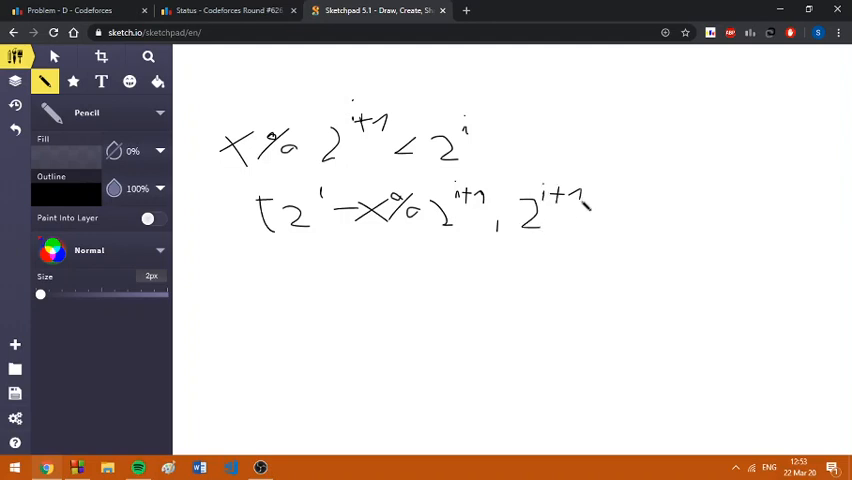
drag(600, 212, 644, 210)
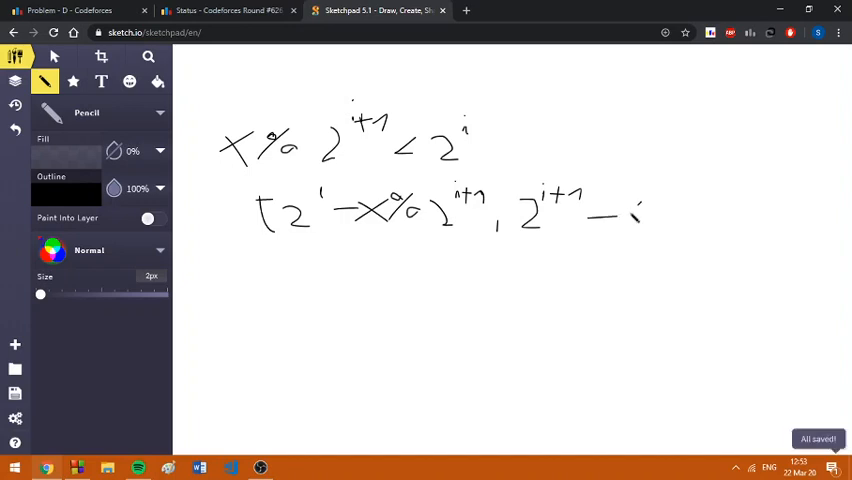
drag(624, 204, 664, 216)
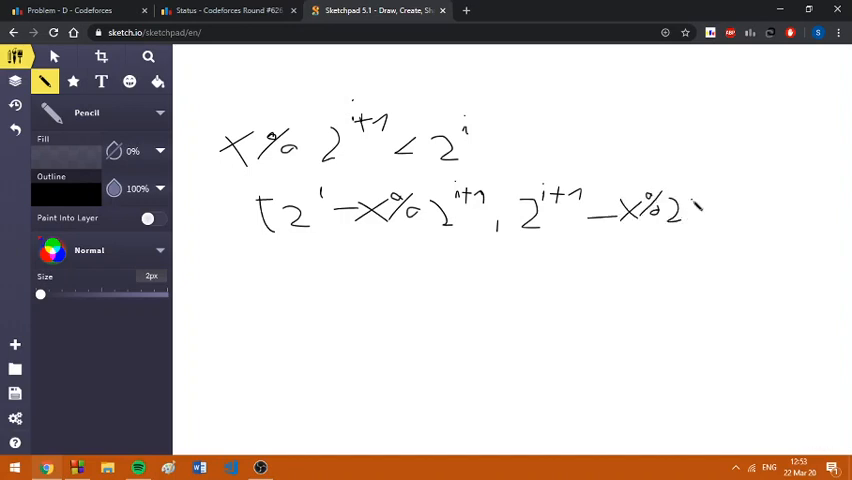
drag(700, 200, 710, 190)
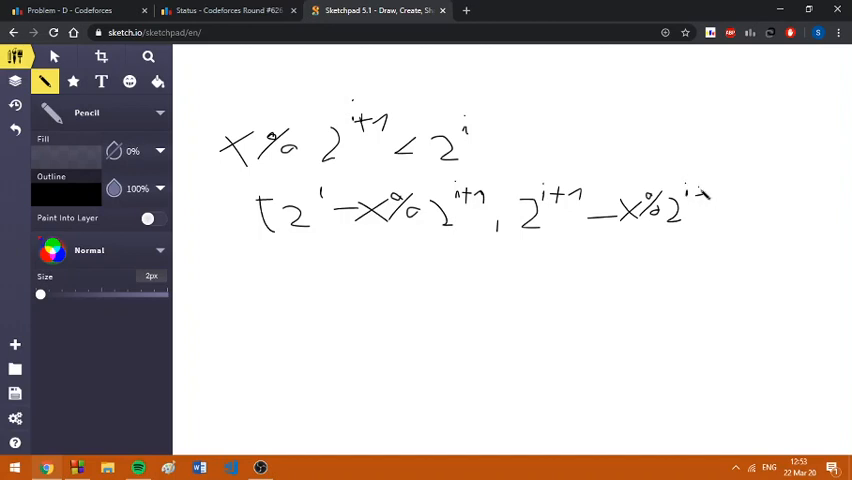
drag(696, 198, 720, 210)
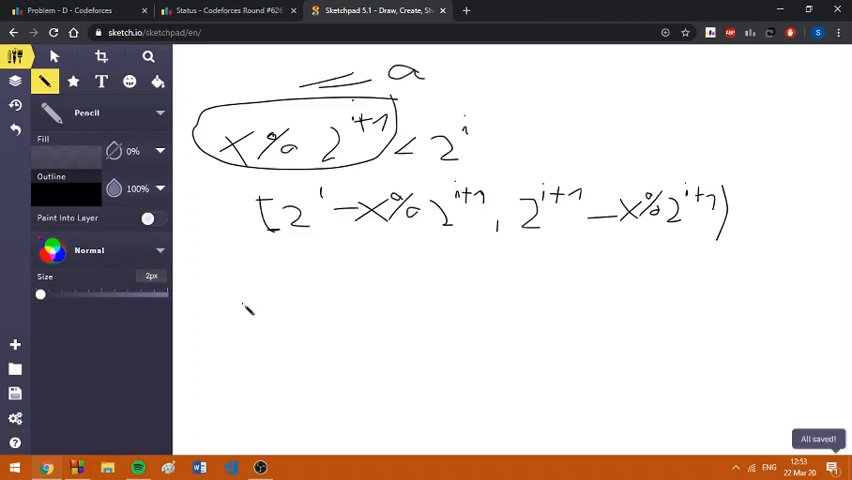
- Handwrite the case a ≥ 2^i with the first interval [a, 2^(i+1) − a)
drag(228, 284, 256, 296)
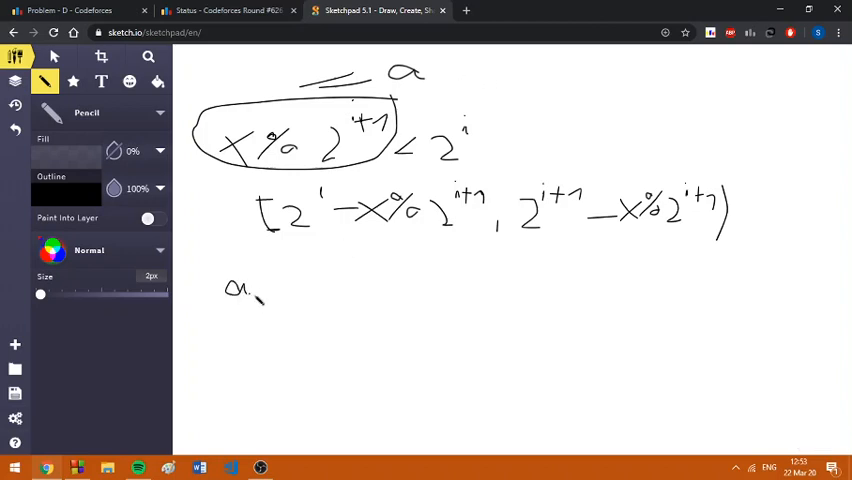
drag(264, 290, 290, 300)
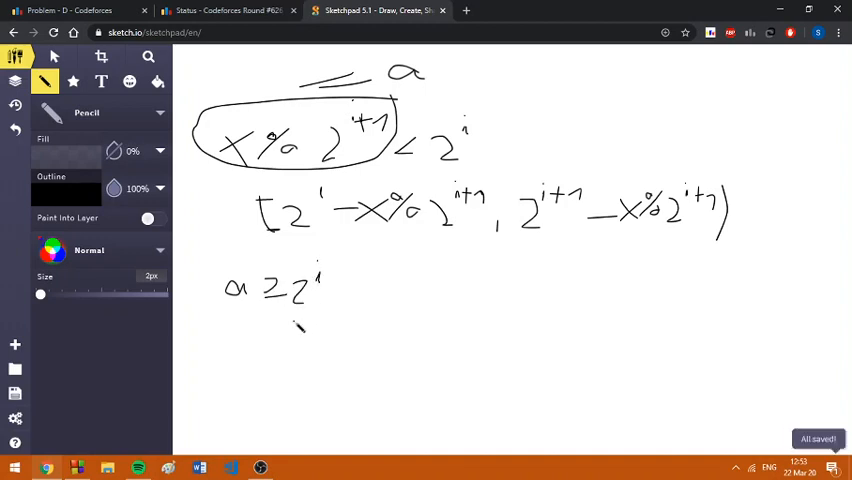
drag(296, 324, 340, 340)
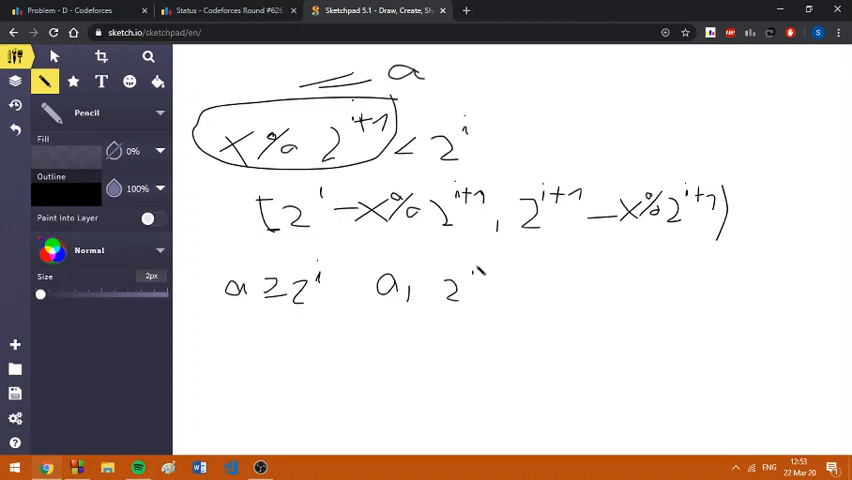
drag(466, 270, 504, 272)
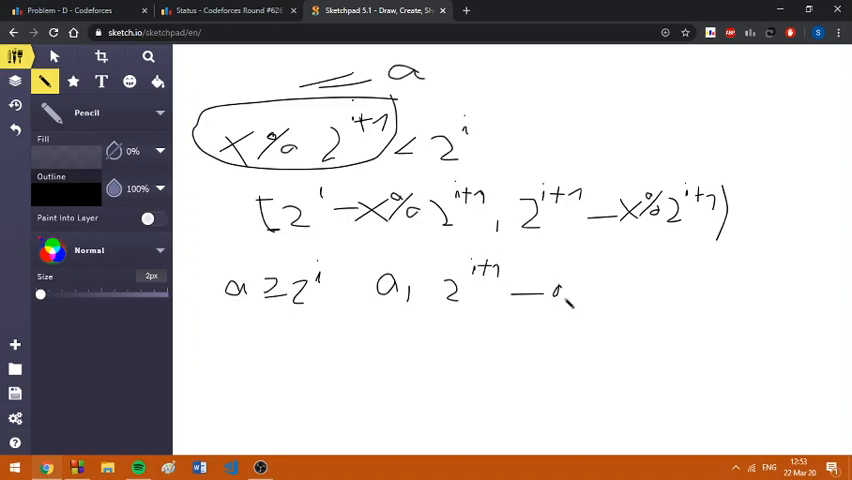
drag(576, 276, 584, 300)
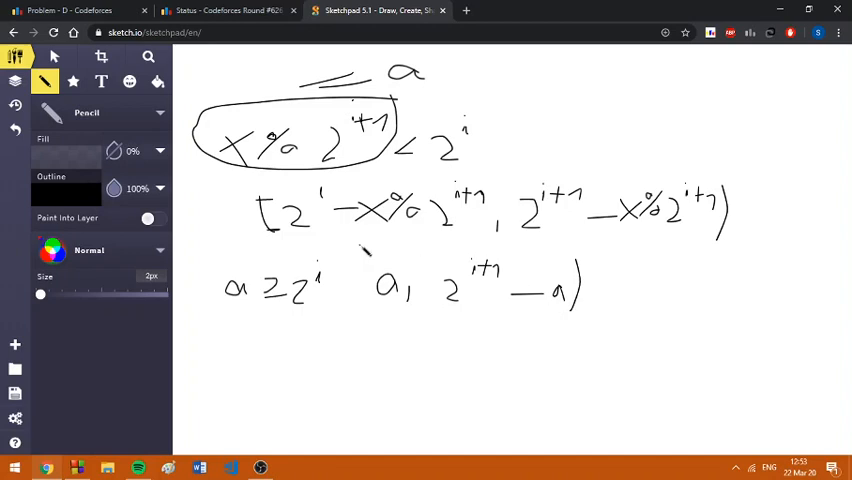
drag(360, 256, 360, 310)
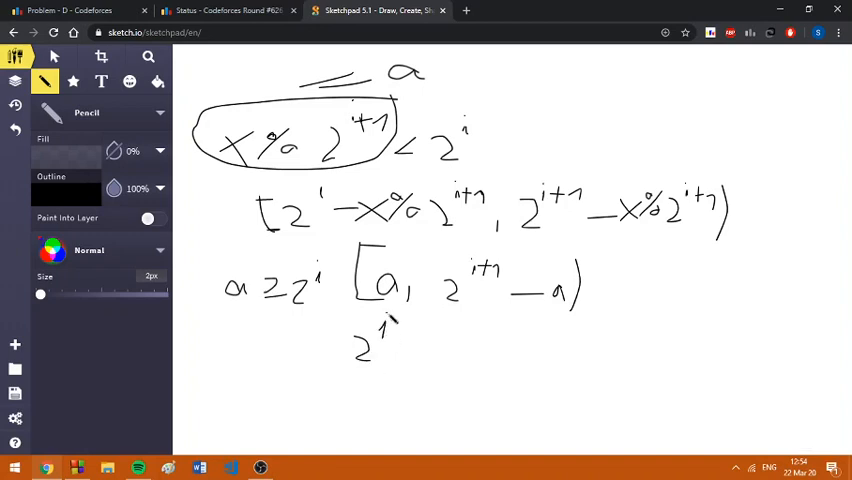
- Handwrite the second interval [2^i + 2^(i+1) − a, 2^(i+1)) below it
drag(400, 344, 440, 344)
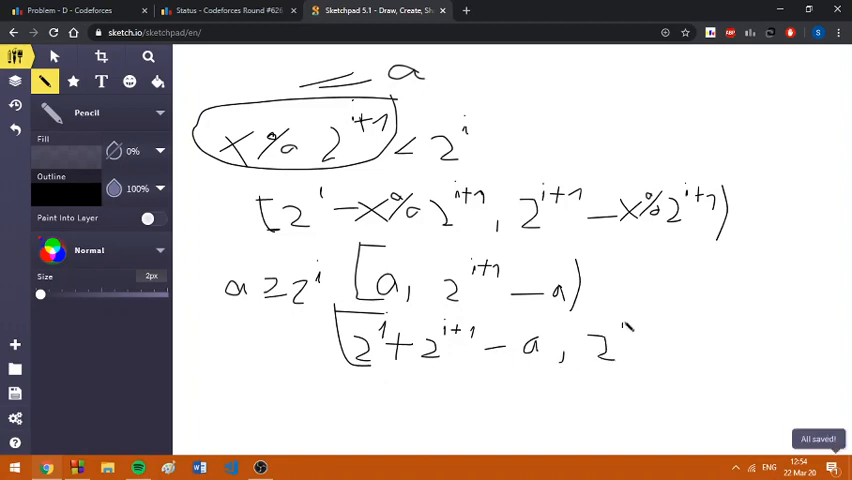
drag(624, 320, 670, 320)
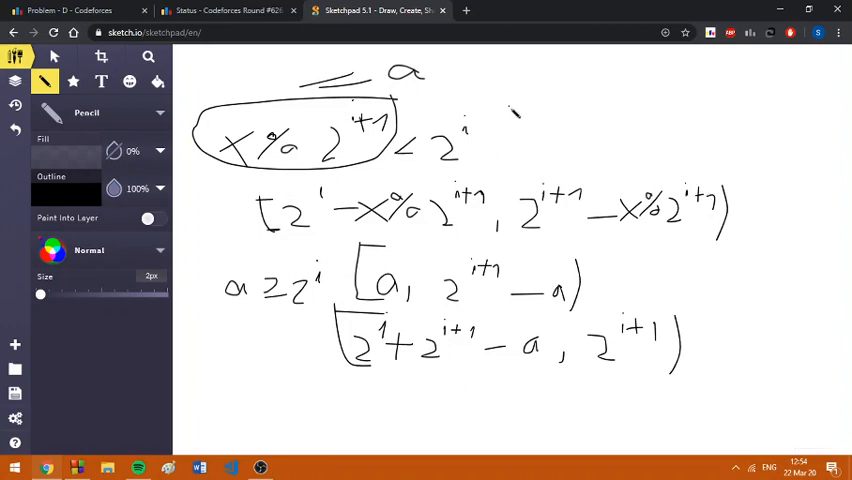
- Handwrite 'nr odd => bit i is 1' and the xor identities like 1 xor 1 = 0
drag(530, 116, 564, 130)
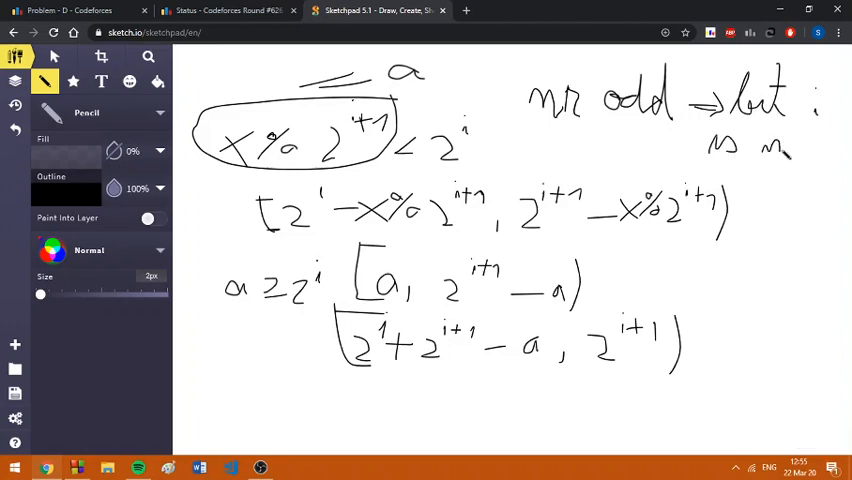
drag(810, 140, 844, 156)
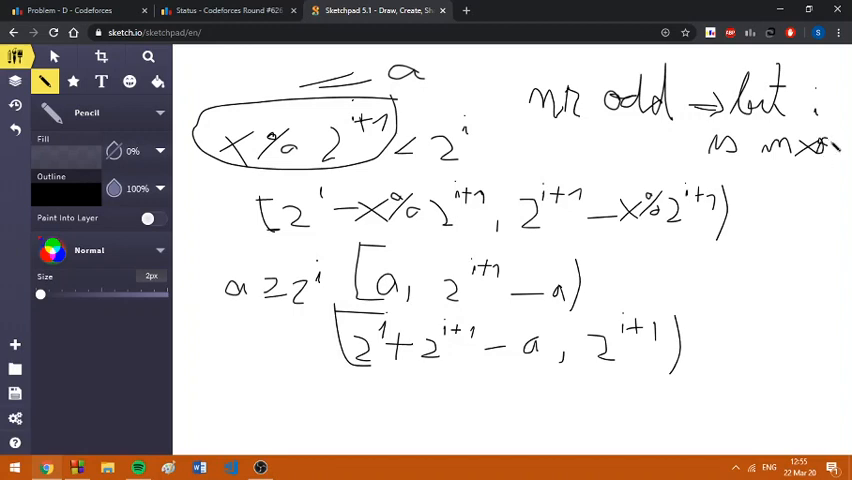
drag(560, 176, 560, 144)
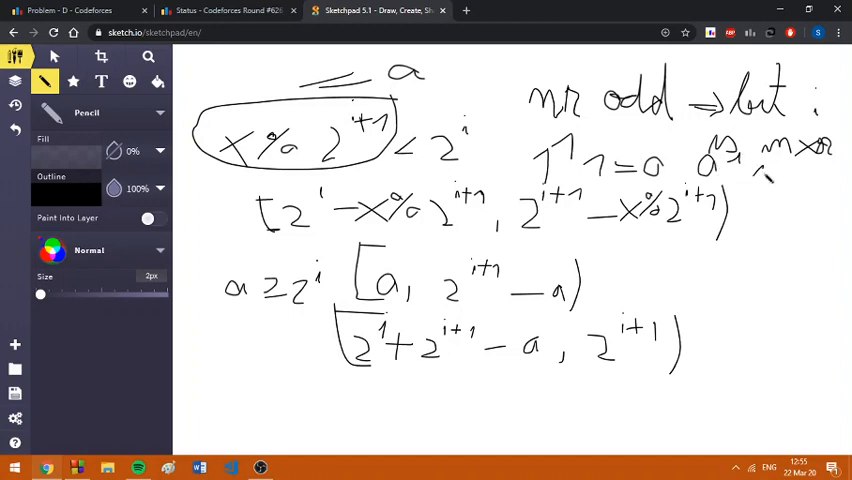
drag(760, 176, 816, 176)
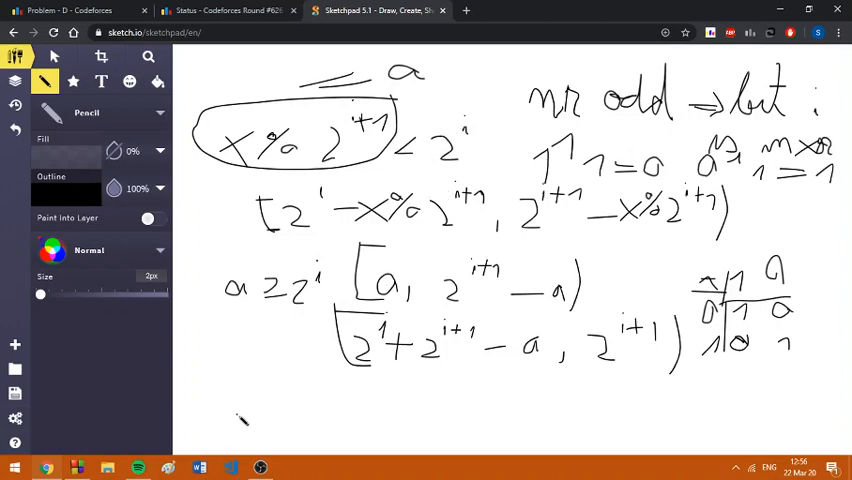
mouse_move(258, 404)
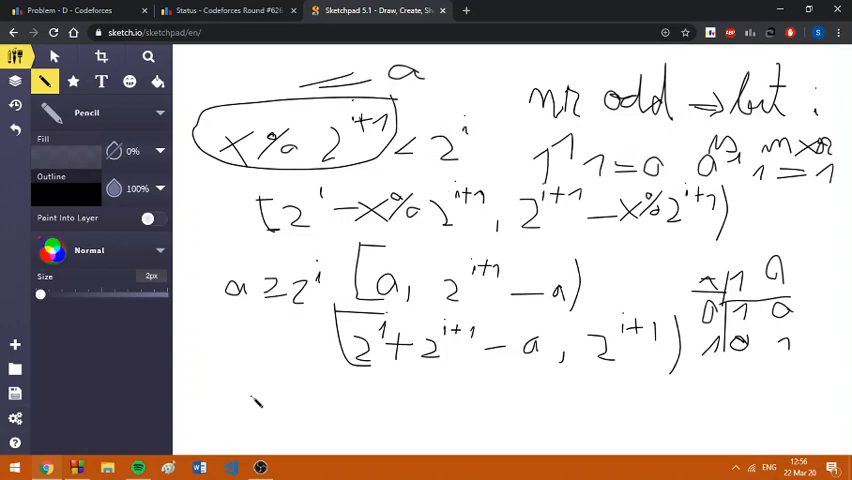
- On Codeforces, view the accepted C++ submission's source code
click(224, 12)
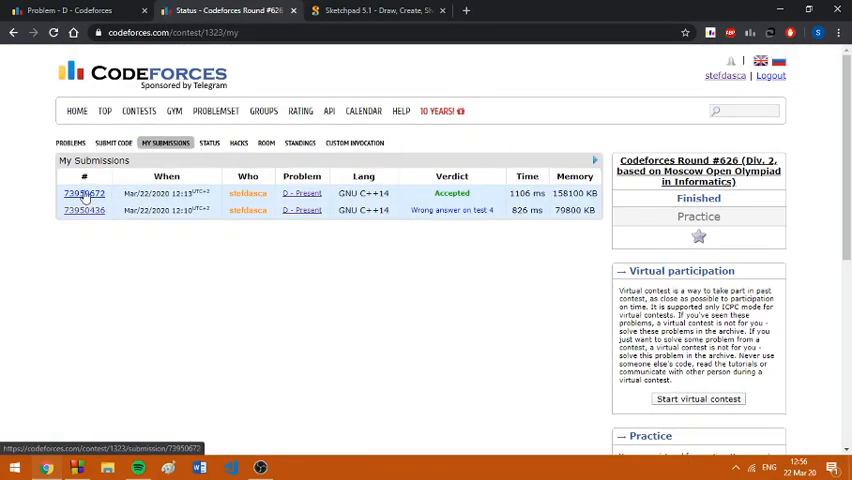
click(84, 192)
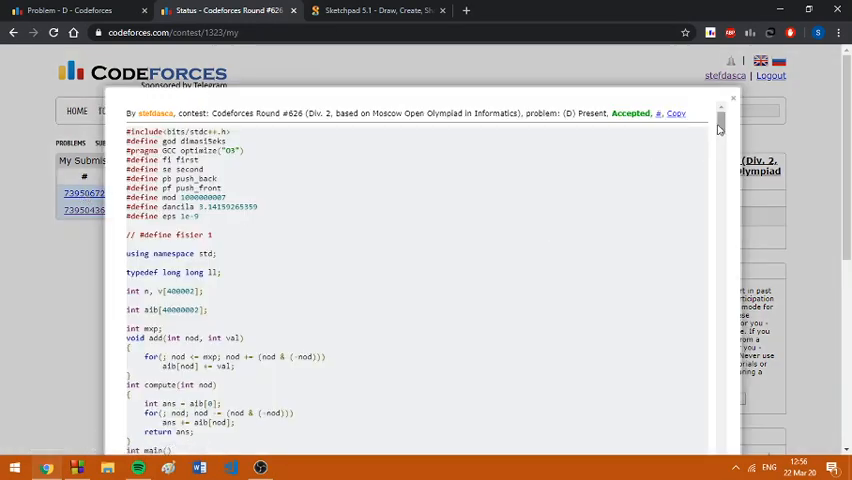
scroll(down, 3)
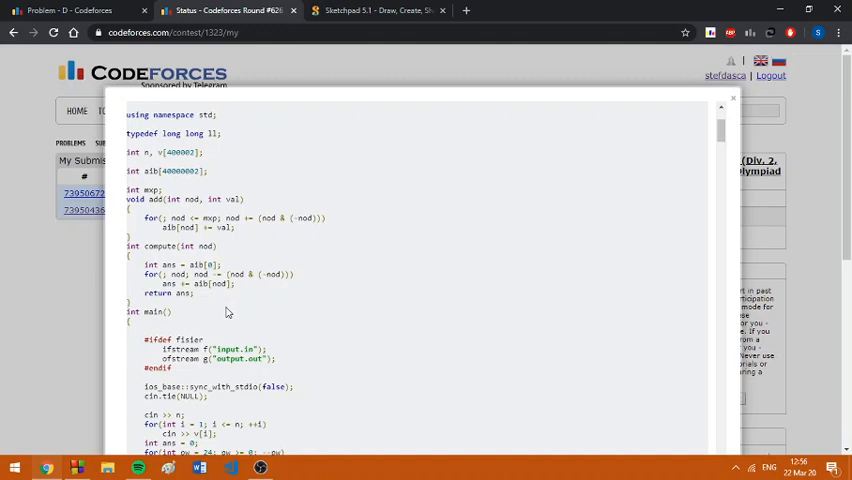
mouse_move(388, 258)
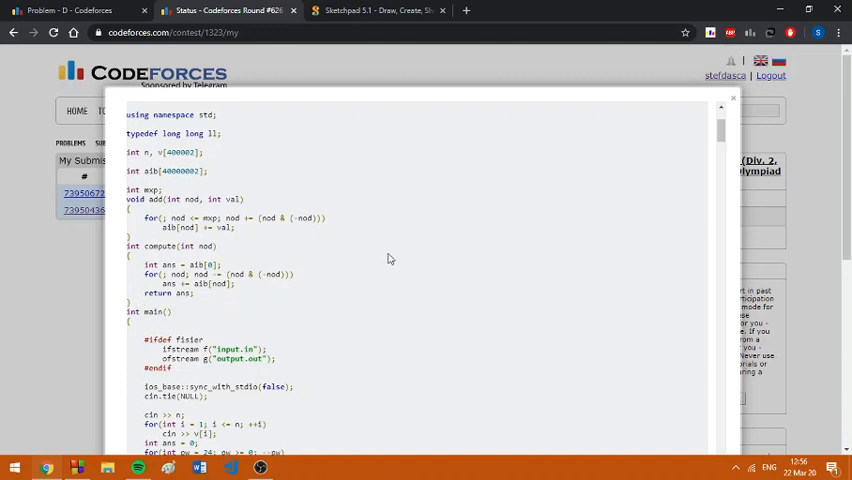
scroll(down, 3)
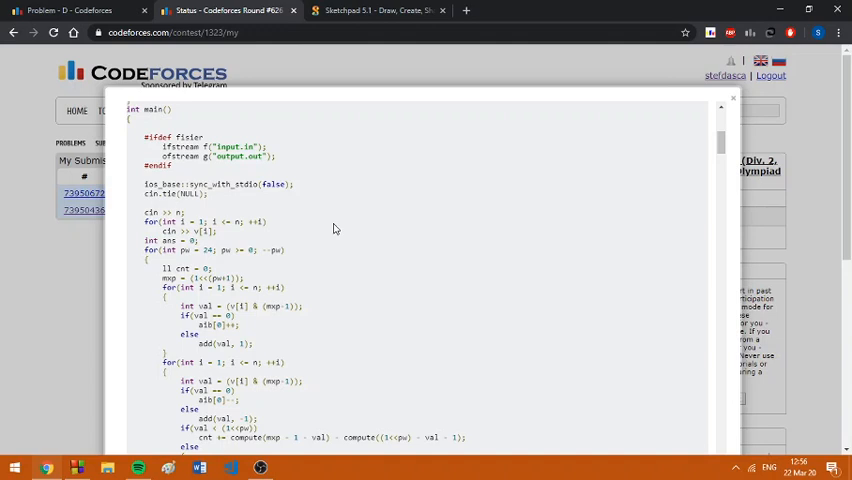
mouse_move(676, 172)
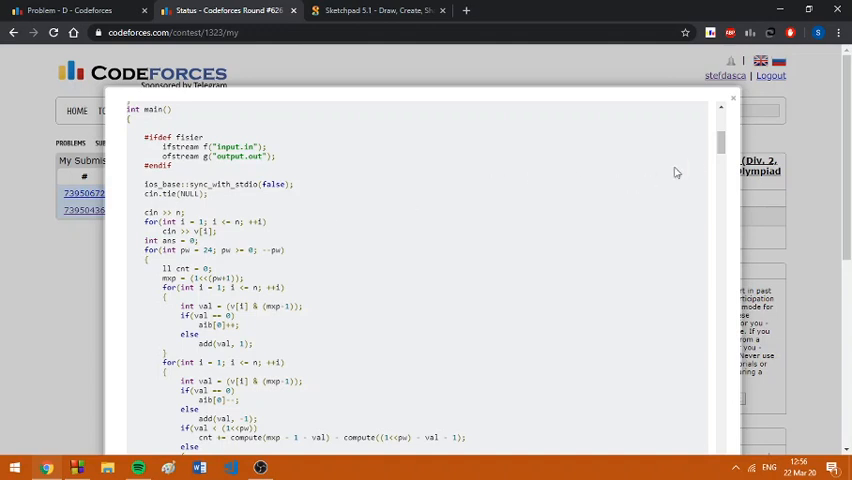
- Read through the rest of the code and return to the problem D statement
scroll(down, 3)
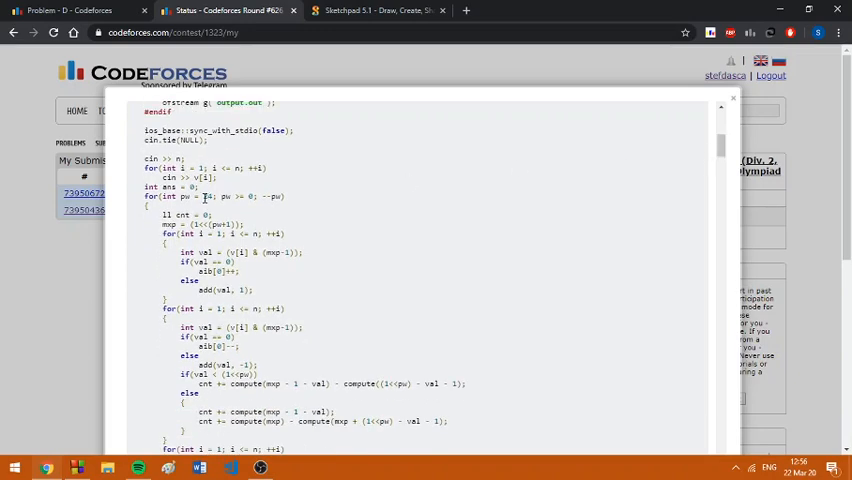
mouse_move(378, 198)
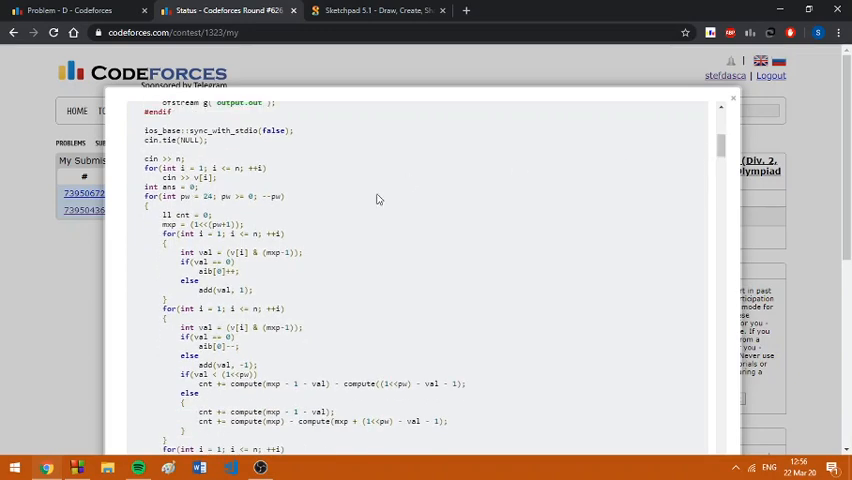
scroll(down, 3)
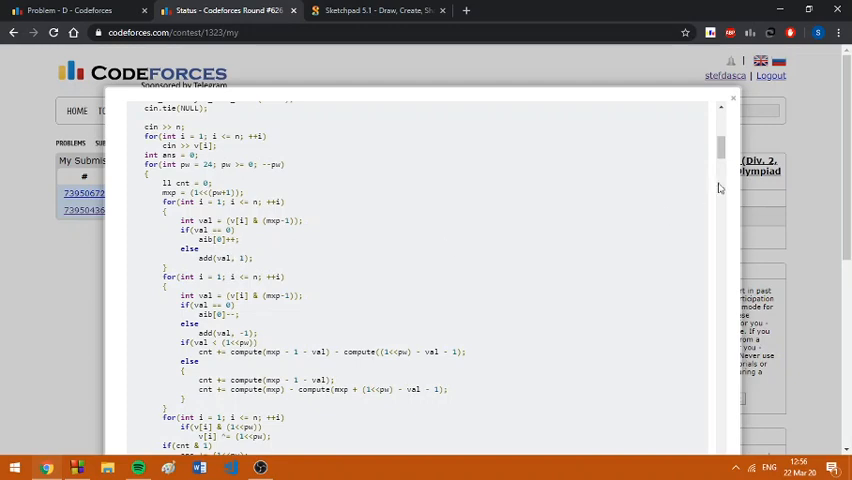
scroll(down, 3)
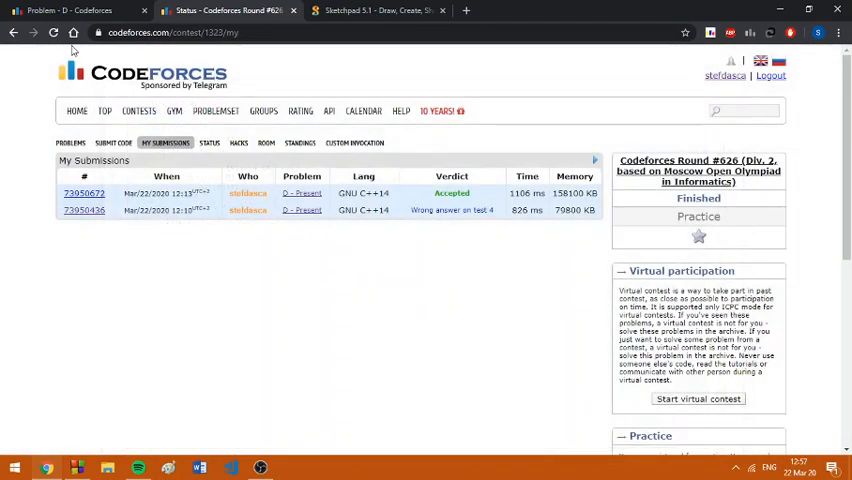
click(300, 192)
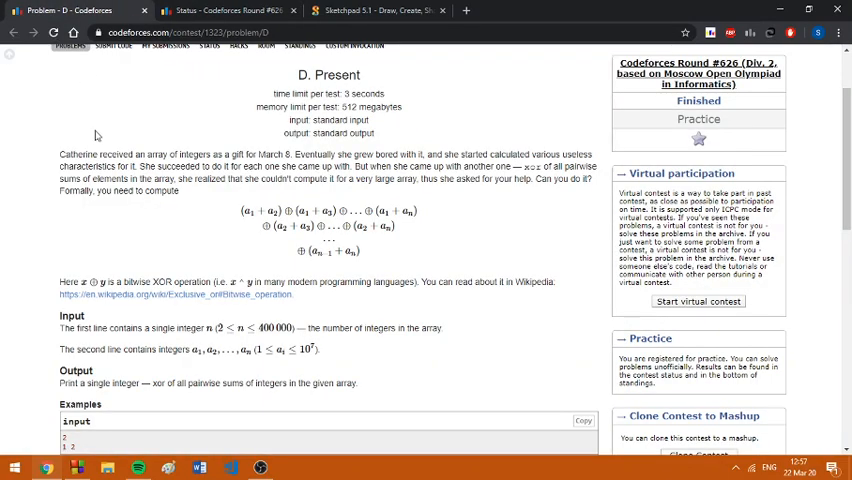